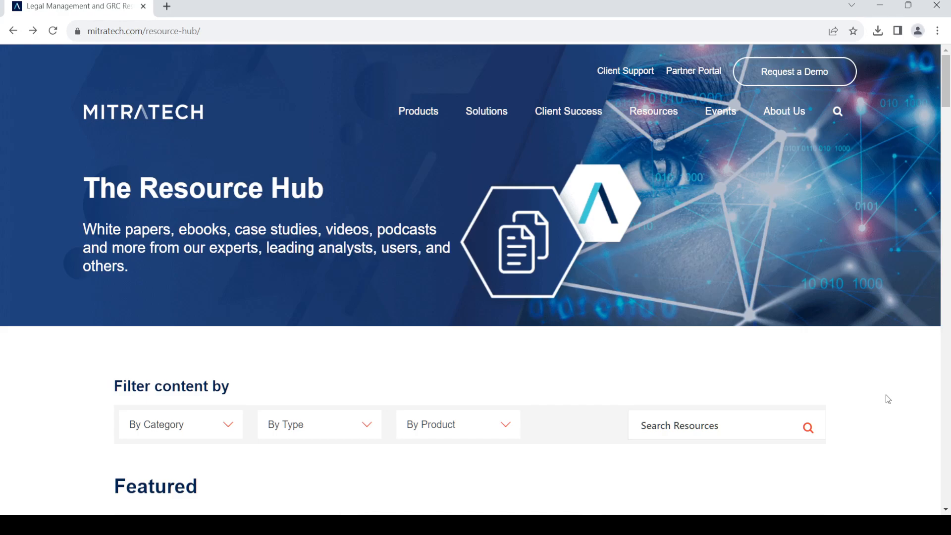
# Open the Request a Demo form from the site header.
pyautogui.click(140, 30)
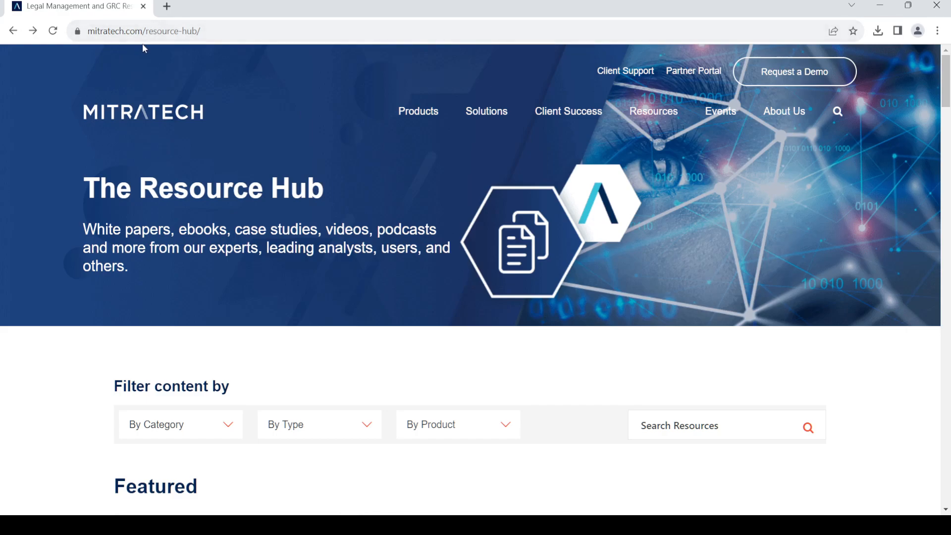
pyautogui.moveTo(572, 180)
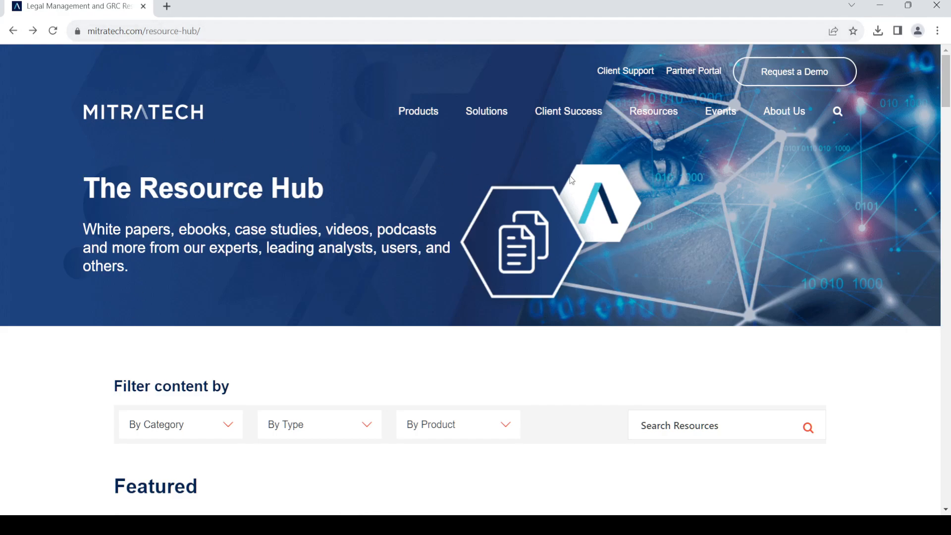
pyautogui.moveTo(602, 236)
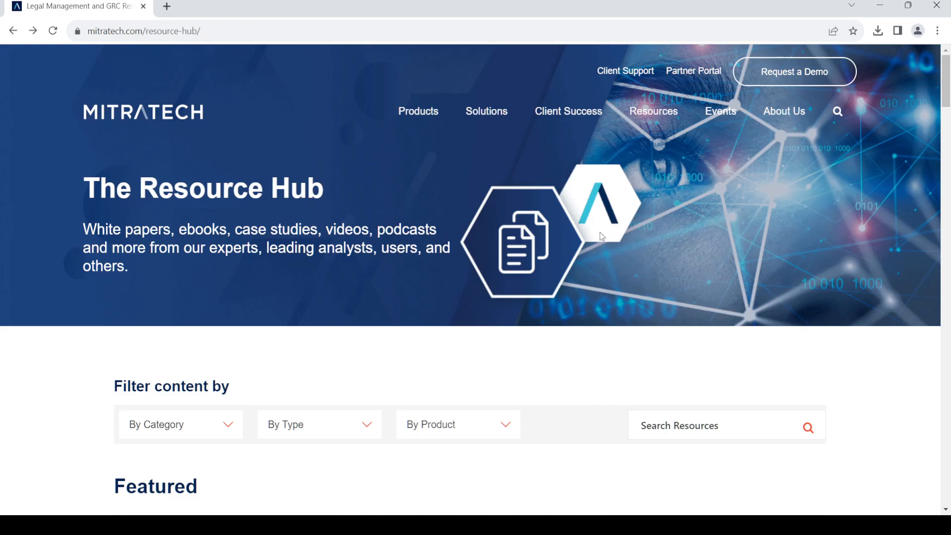
pyautogui.moveTo(577, 51)
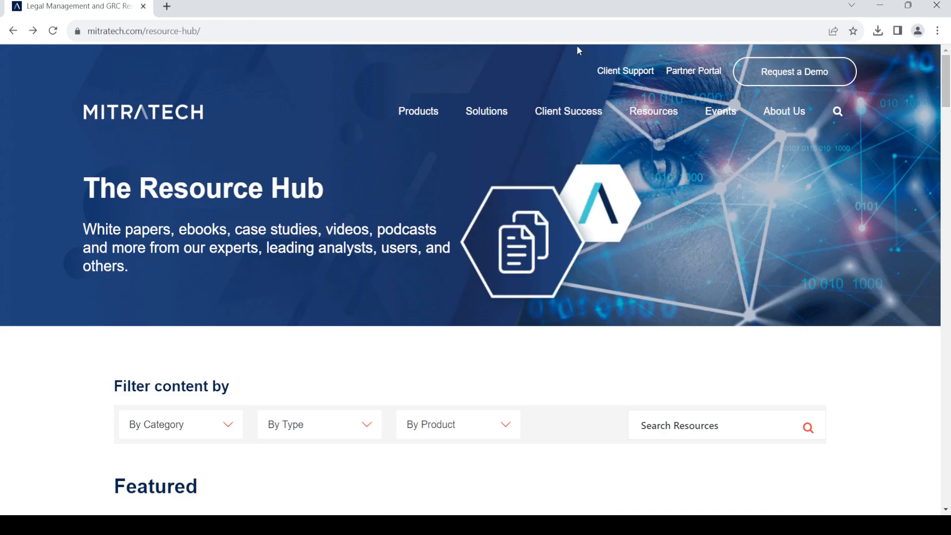
pyautogui.moveTo(800, 77)
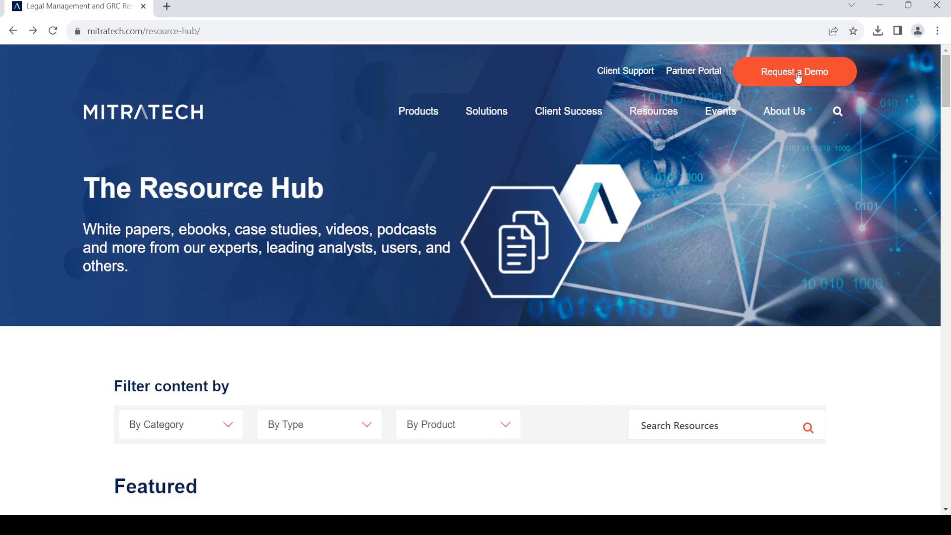
pyautogui.click(797, 72)
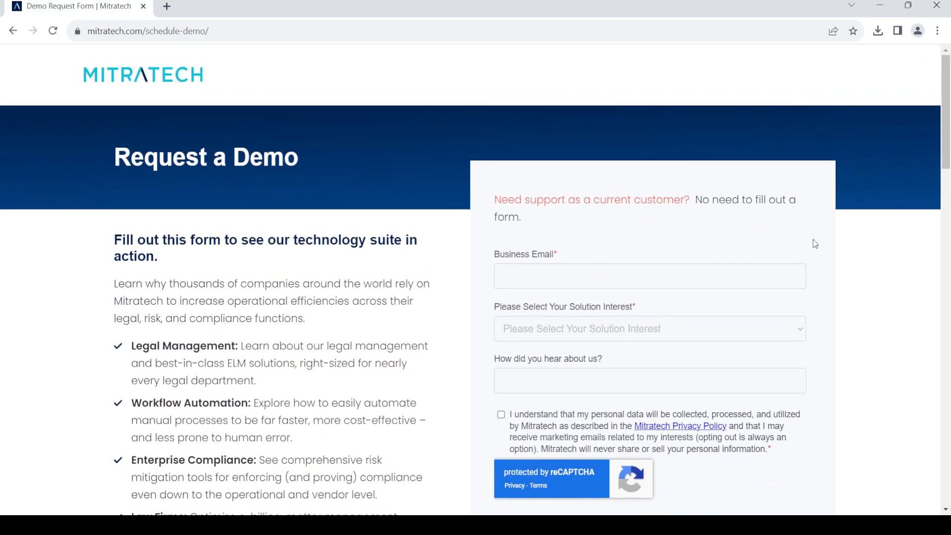
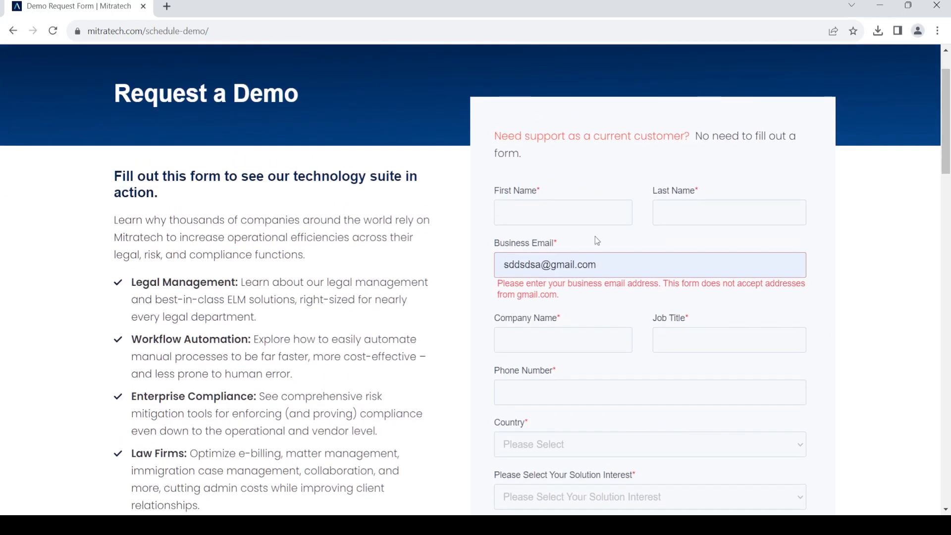
pyautogui.write('Red')
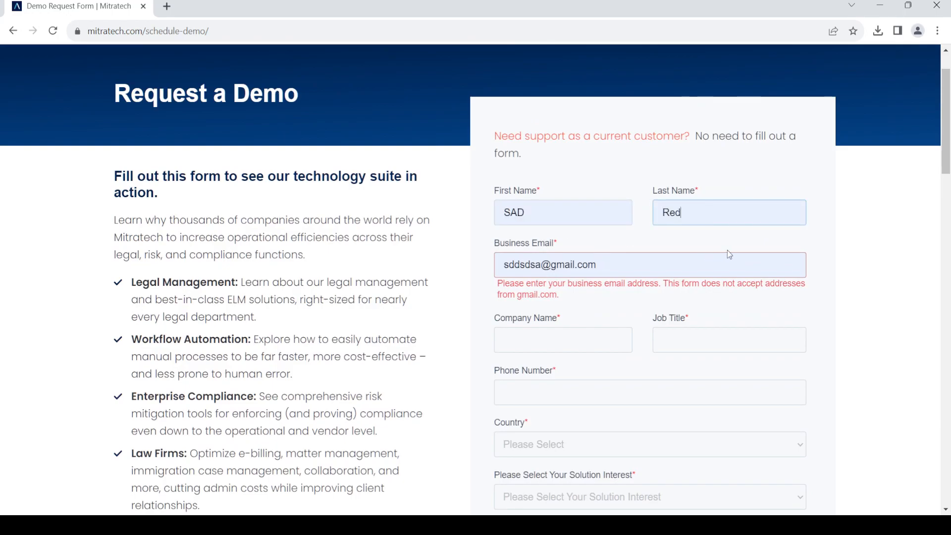
pyautogui.scroll(-3)
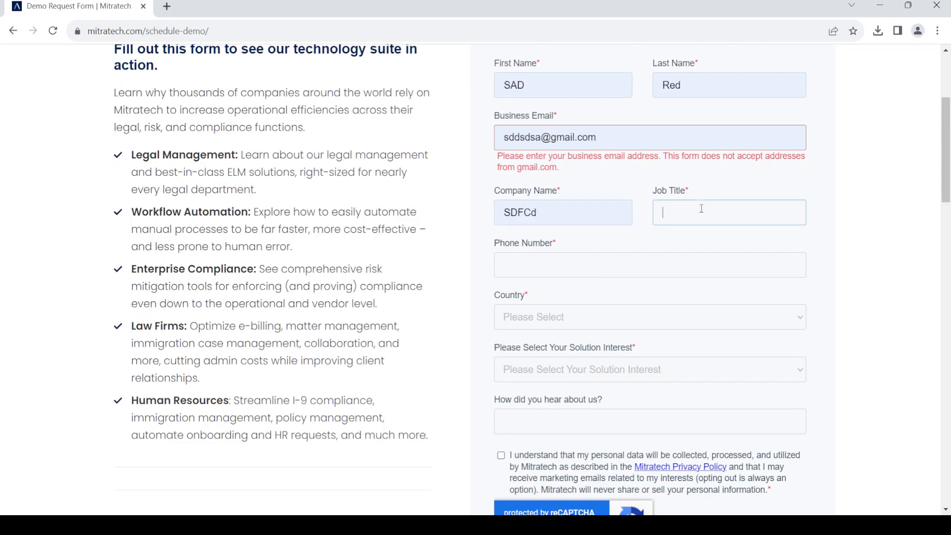
pyautogui.write('asaddsds')
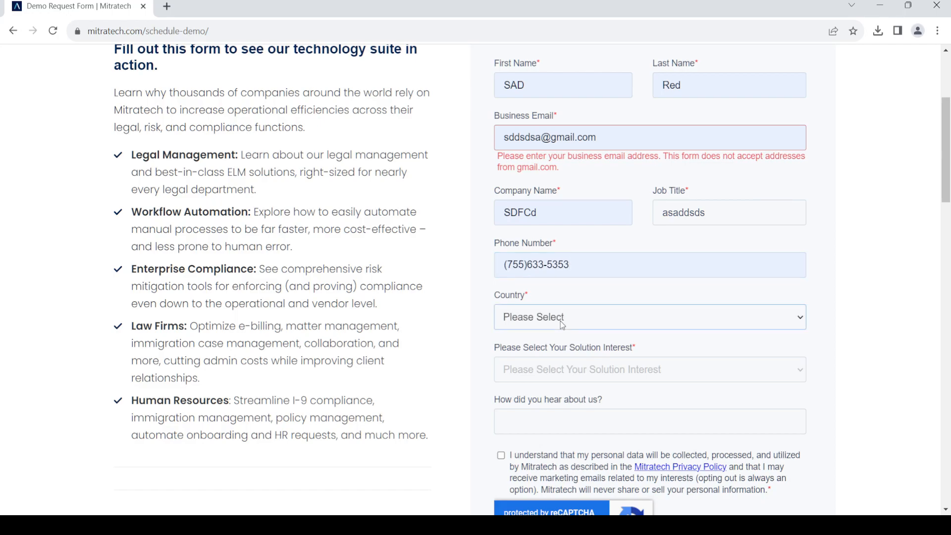
# Set country to Anguilla, solution interest to IT Risk Management, and referral answer 'sdsds'.
pyautogui.click(650, 317)
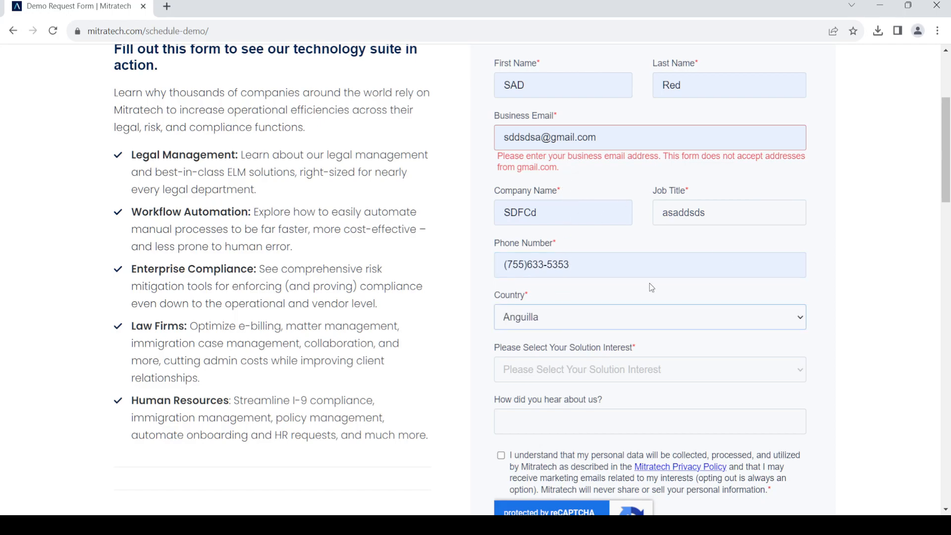
pyautogui.scroll(-3)
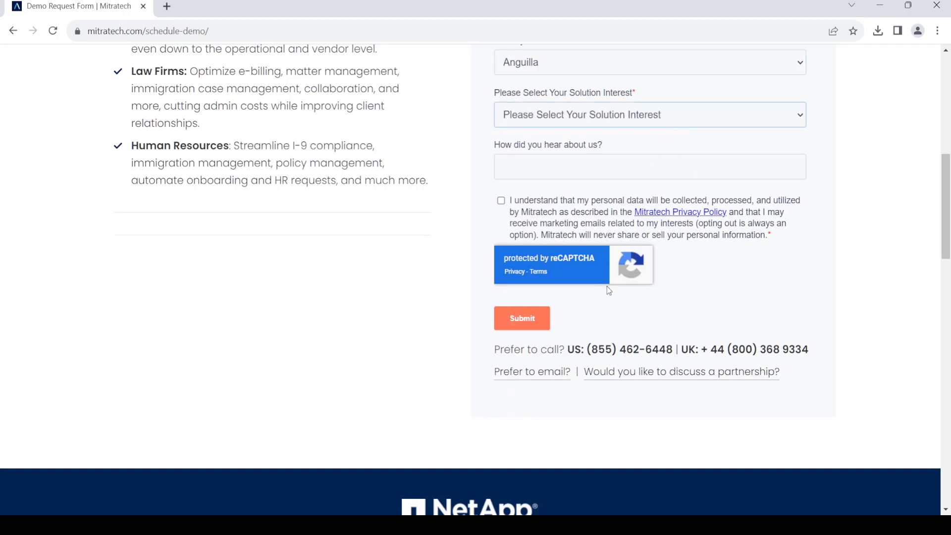
pyautogui.click(649, 114)
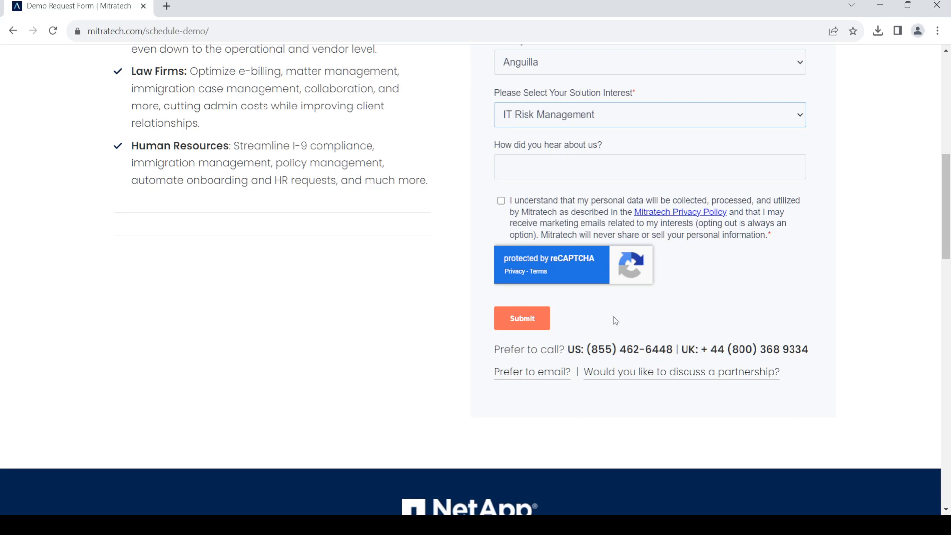
pyautogui.click(649, 166)
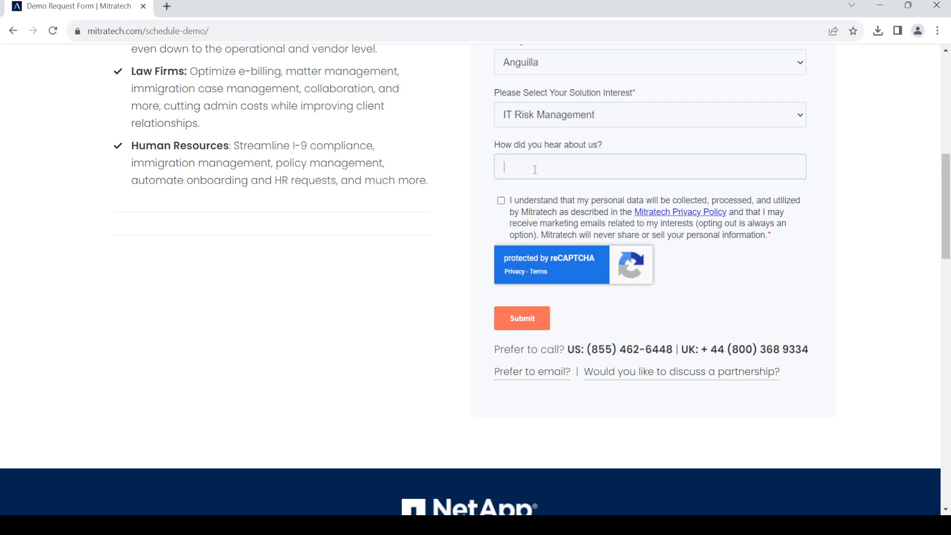
pyautogui.write('sdsds')
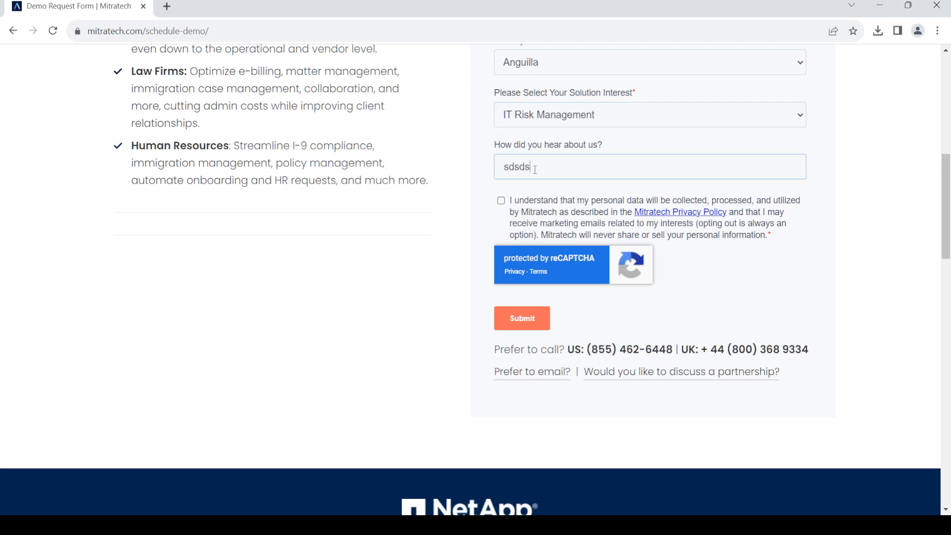
# Agree to the personal data consent and submit the demo request.
pyautogui.click(501, 200)
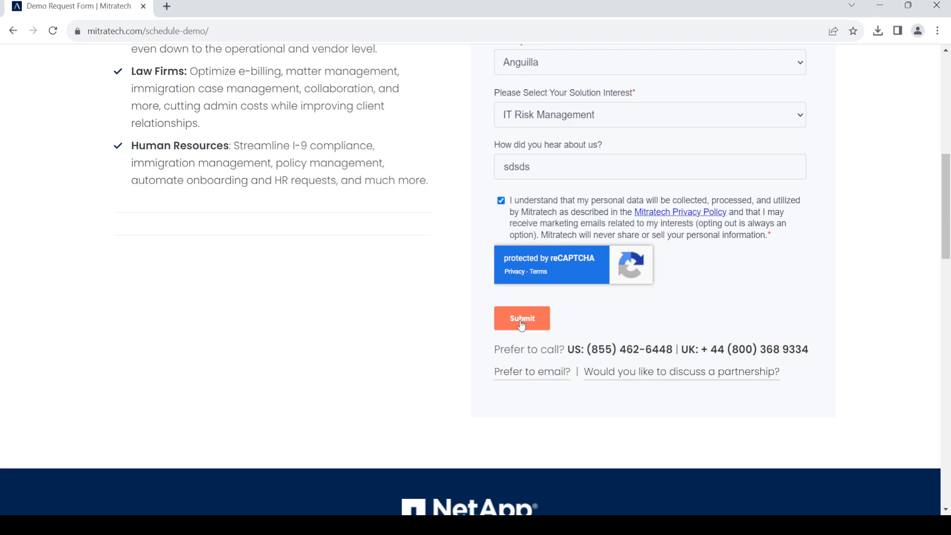
pyautogui.click(521, 319)
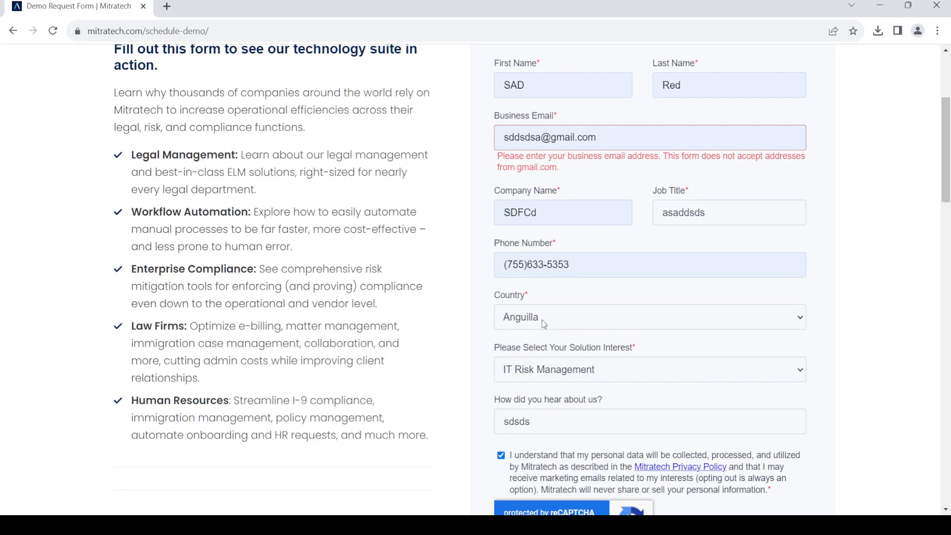